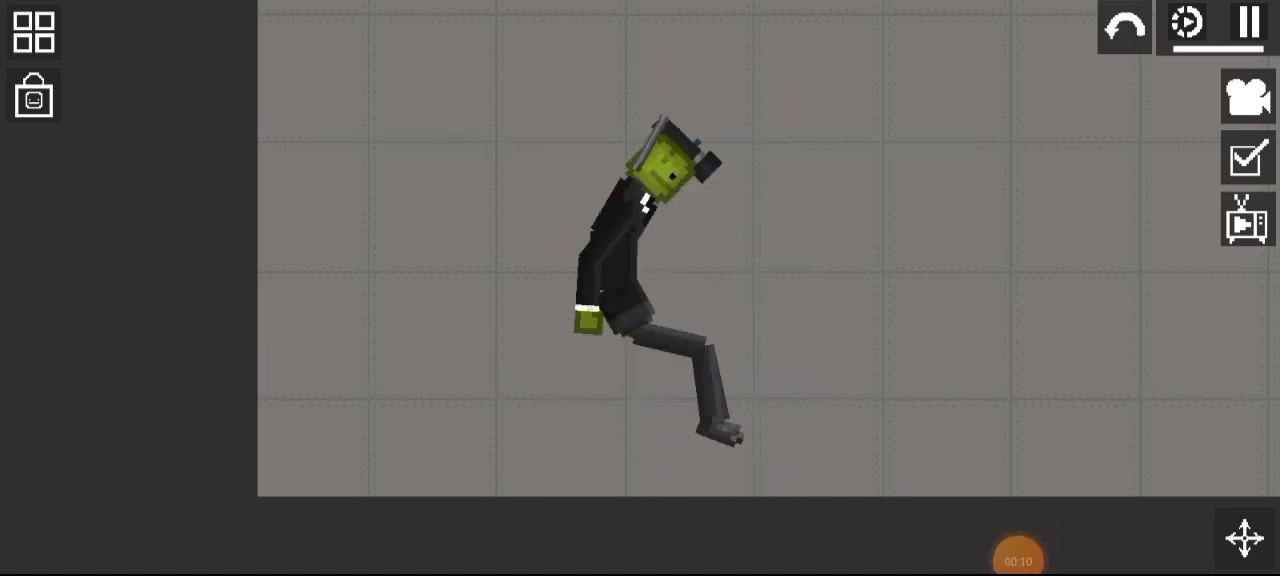
# - Bring up the saved creations panel beside the suited melon character
pyautogui.click(32, 32)
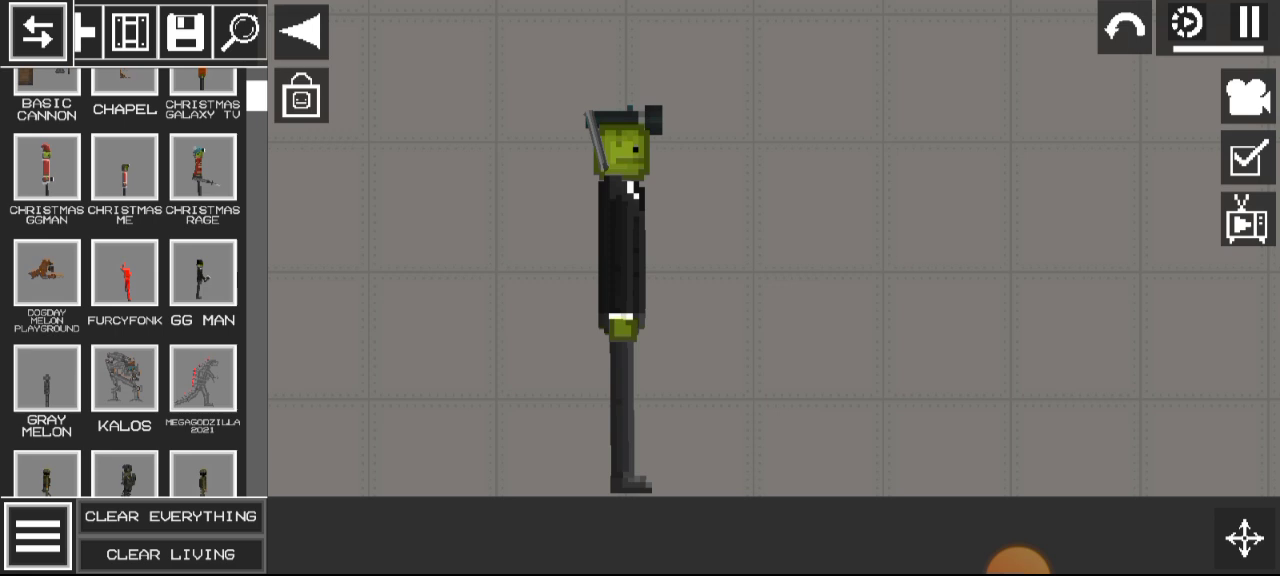
pyautogui.scroll(-3)
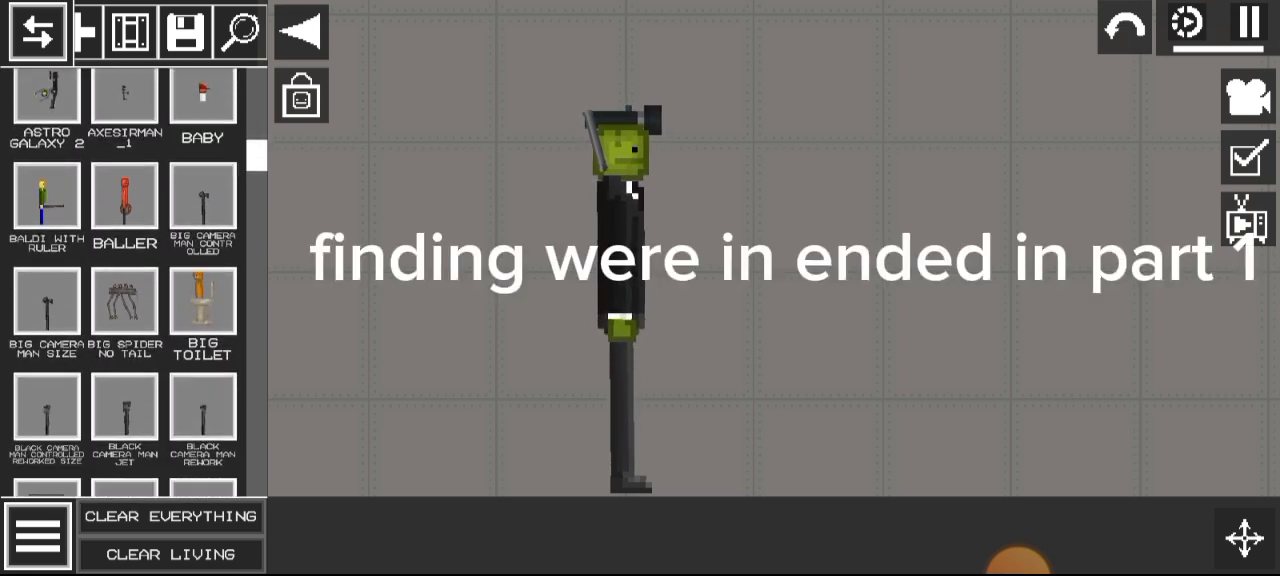
pyautogui.scroll(-3)
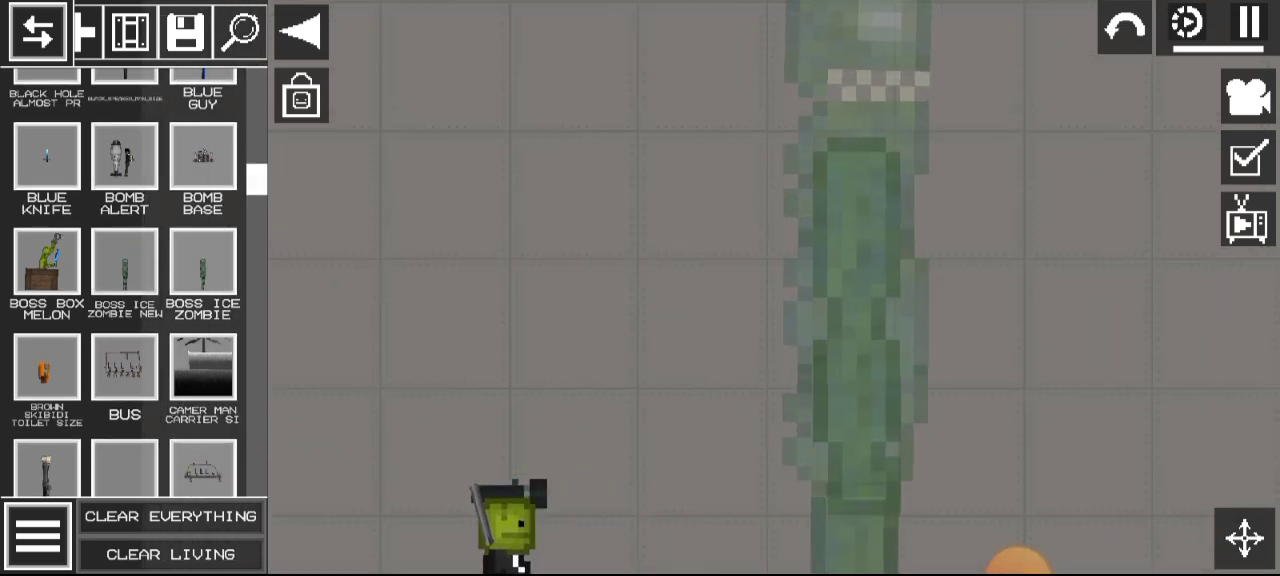
pyautogui.click(124, 264)
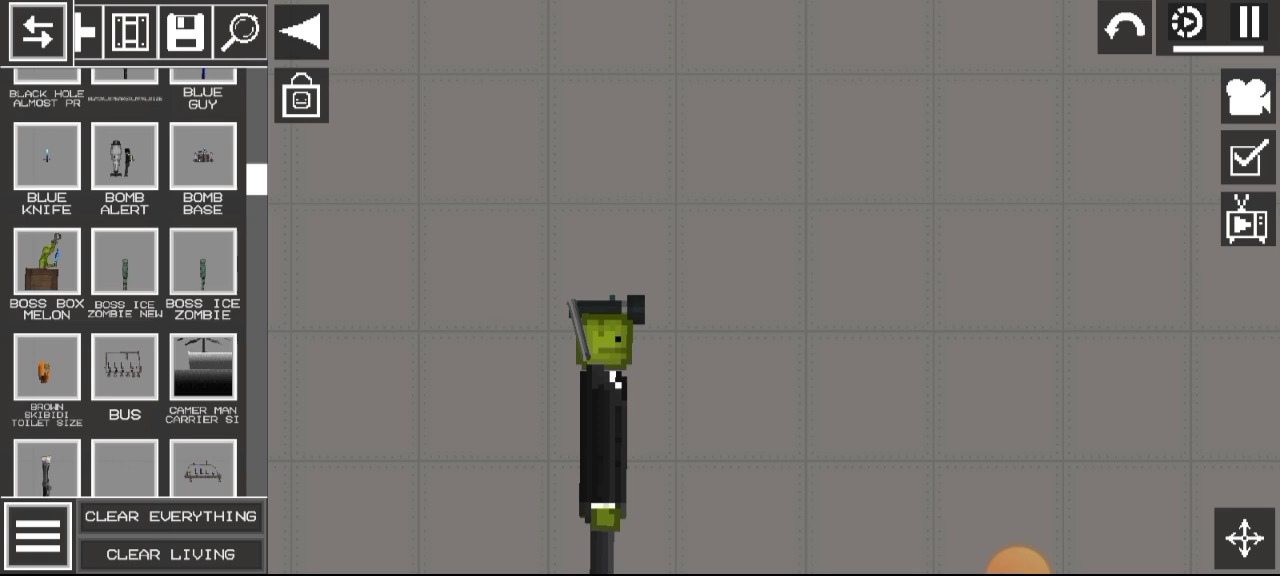
# - Switch the clear buttons to Clear Debris and Clear Decals, then clear once
pyautogui.click(200, 264)
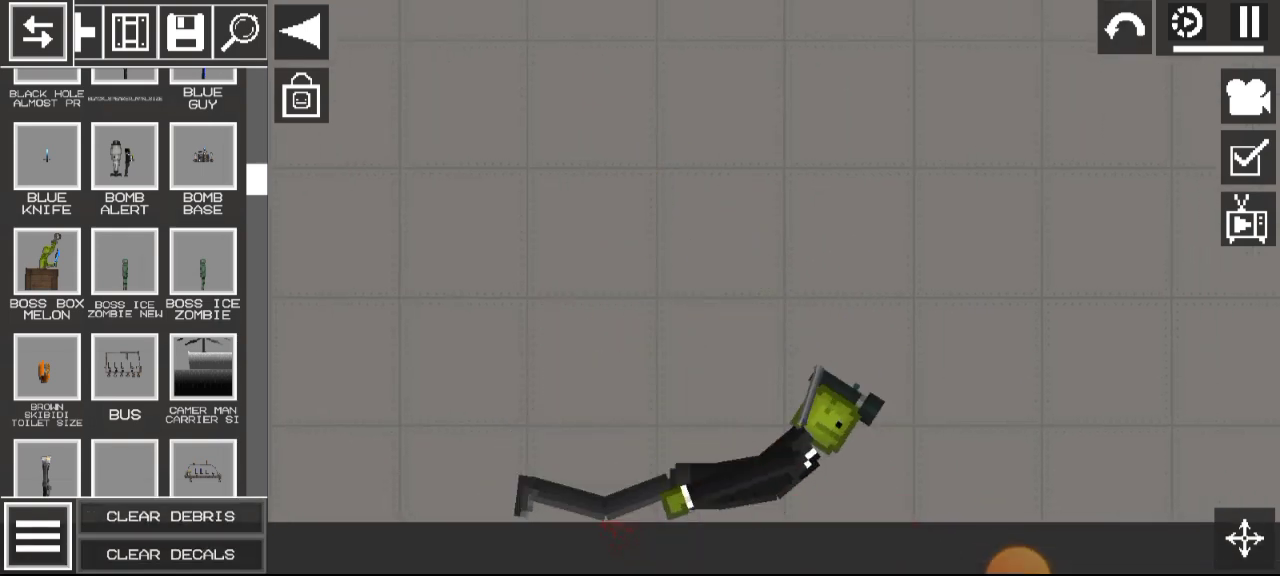
pyautogui.click(168, 554)
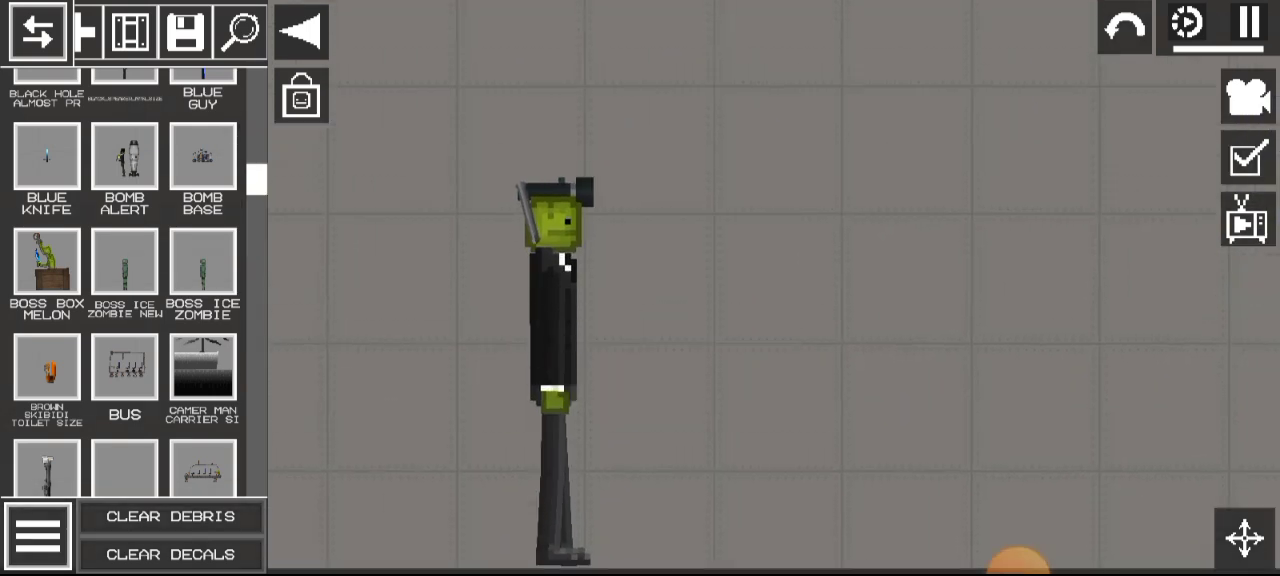
# - Scroll the saves panel down and select a saved contraption to spawn
pyautogui.scroll(-3)
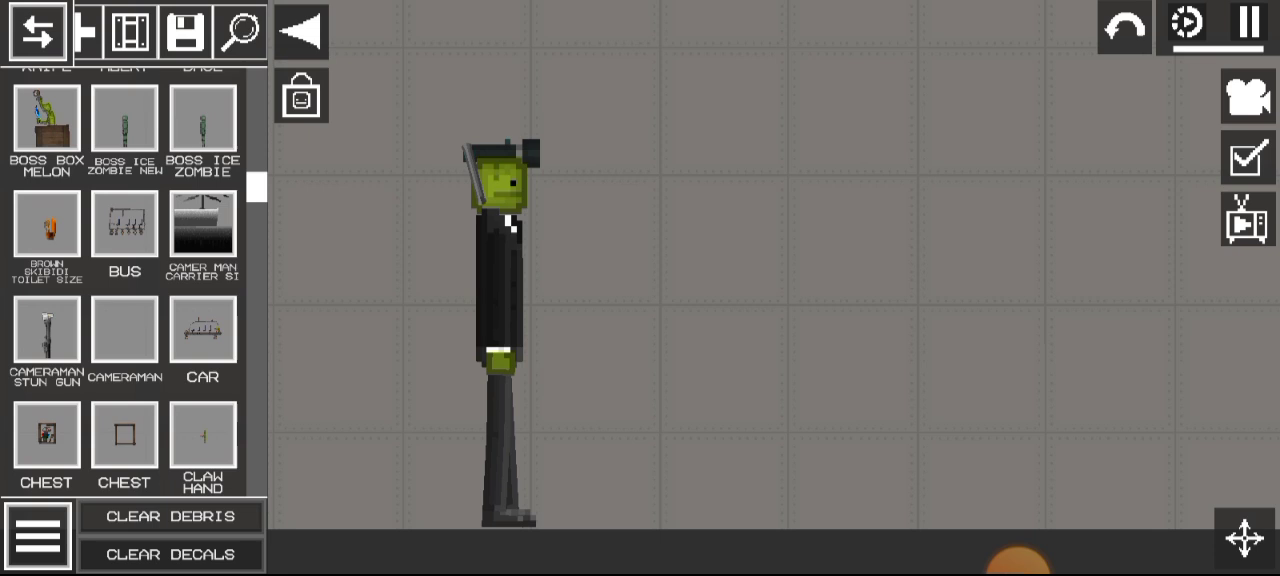
pyautogui.click(46, 336)
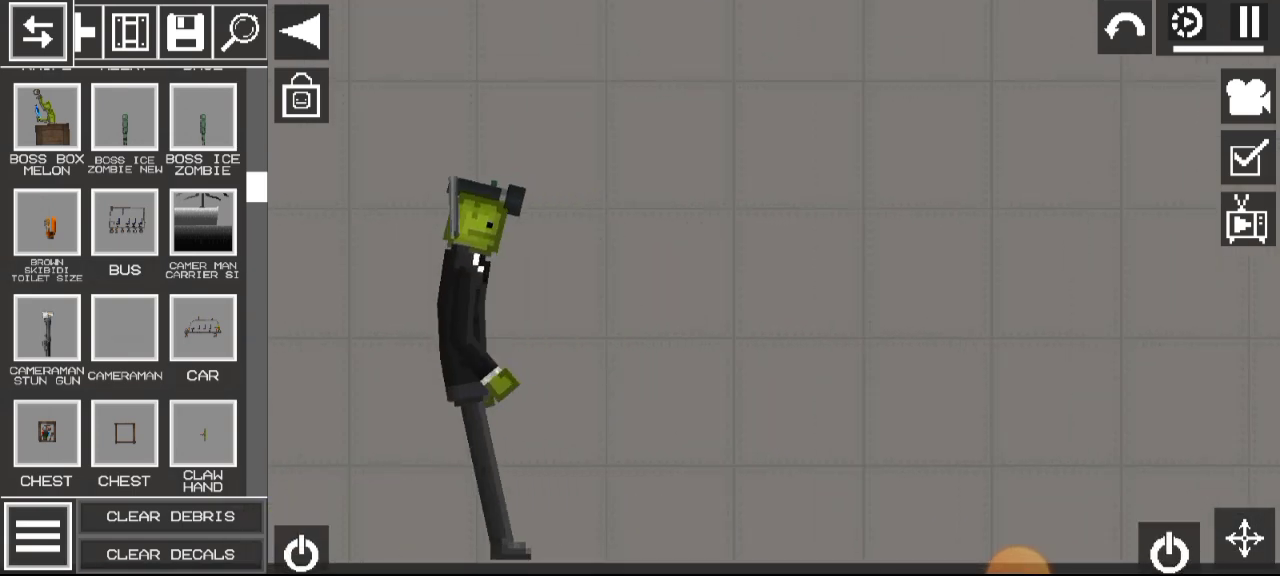
# - Place the CLAW MACHINE save on the map around the melon character
pyautogui.click(204, 432)
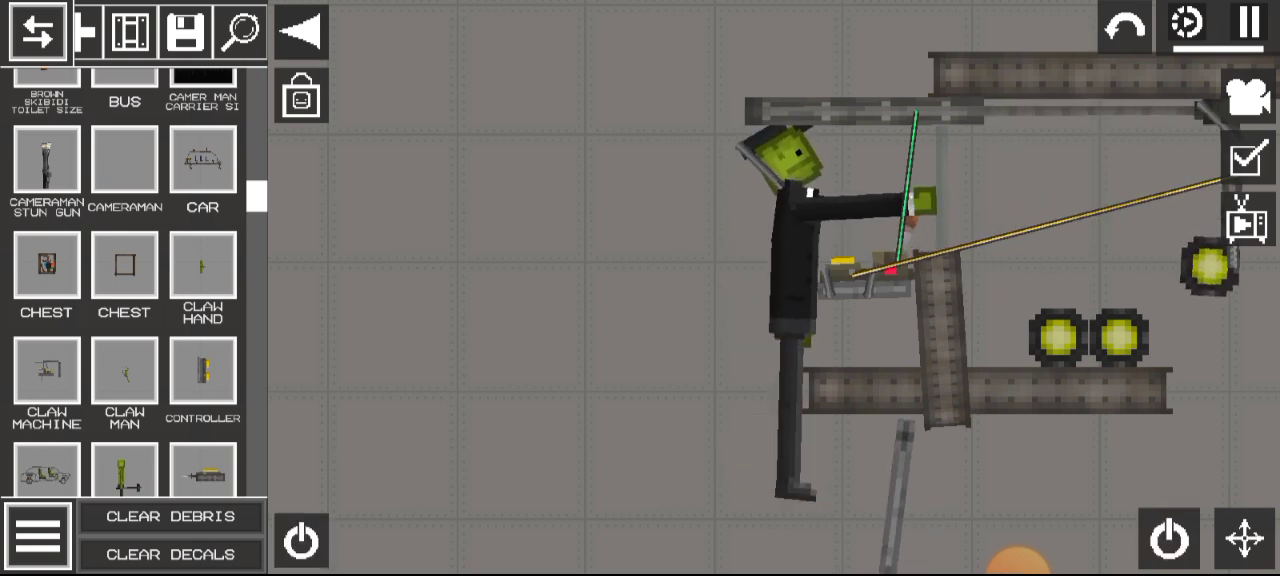
# - Clear away the claw machine so only the suited melon remains
pyautogui.click(1248, 24)
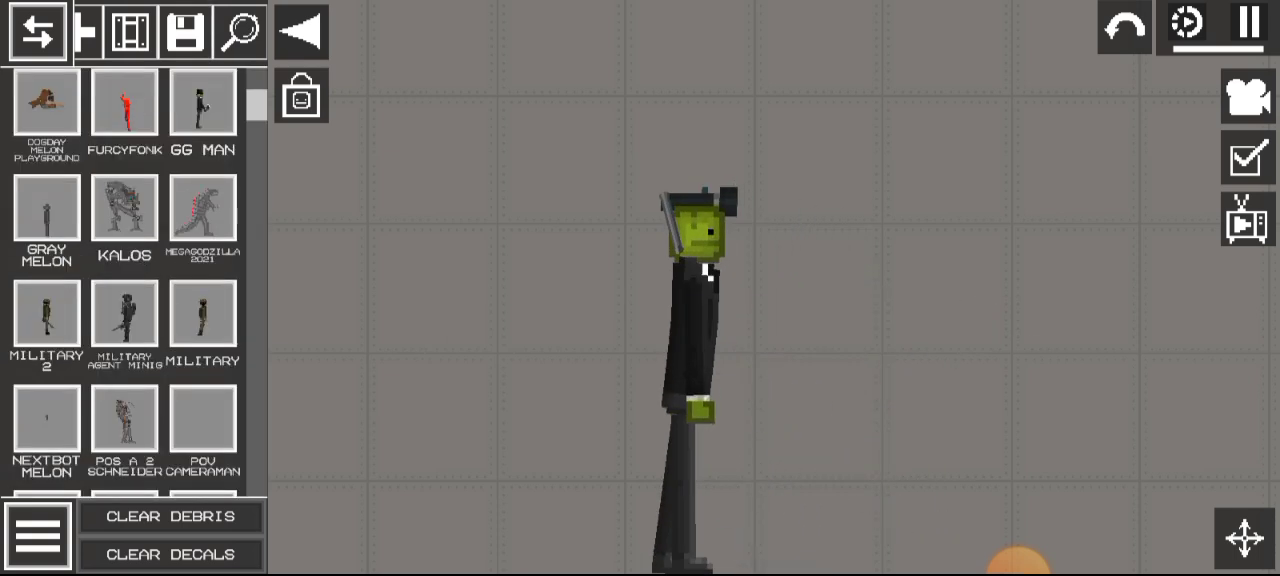
pyautogui.scroll(-3)
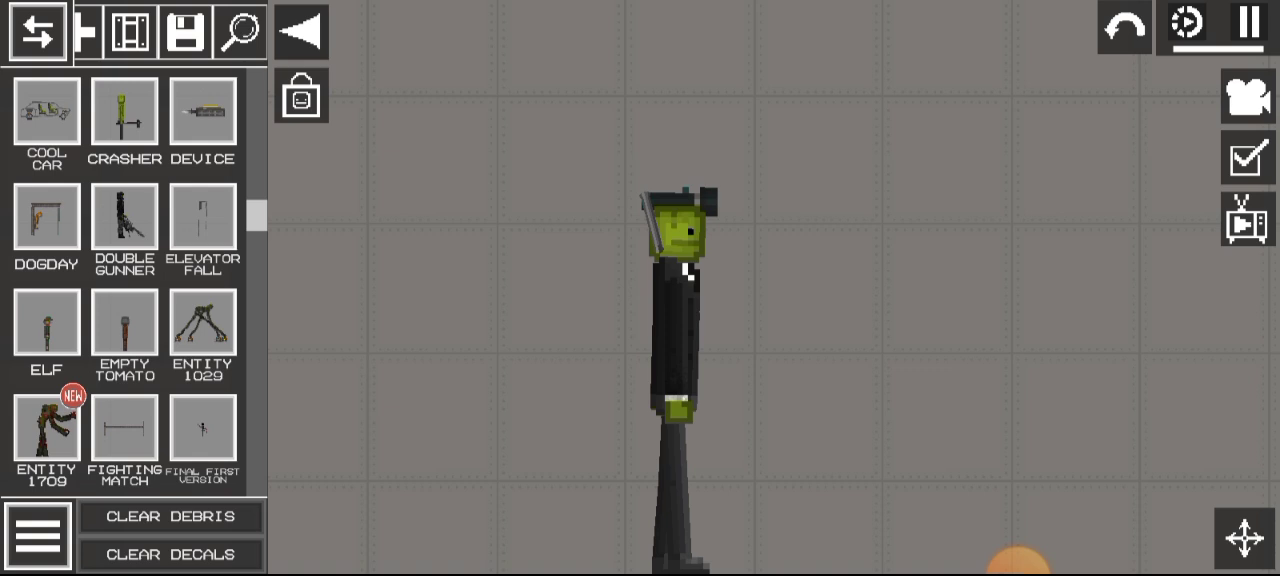
pyautogui.scroll(-3)
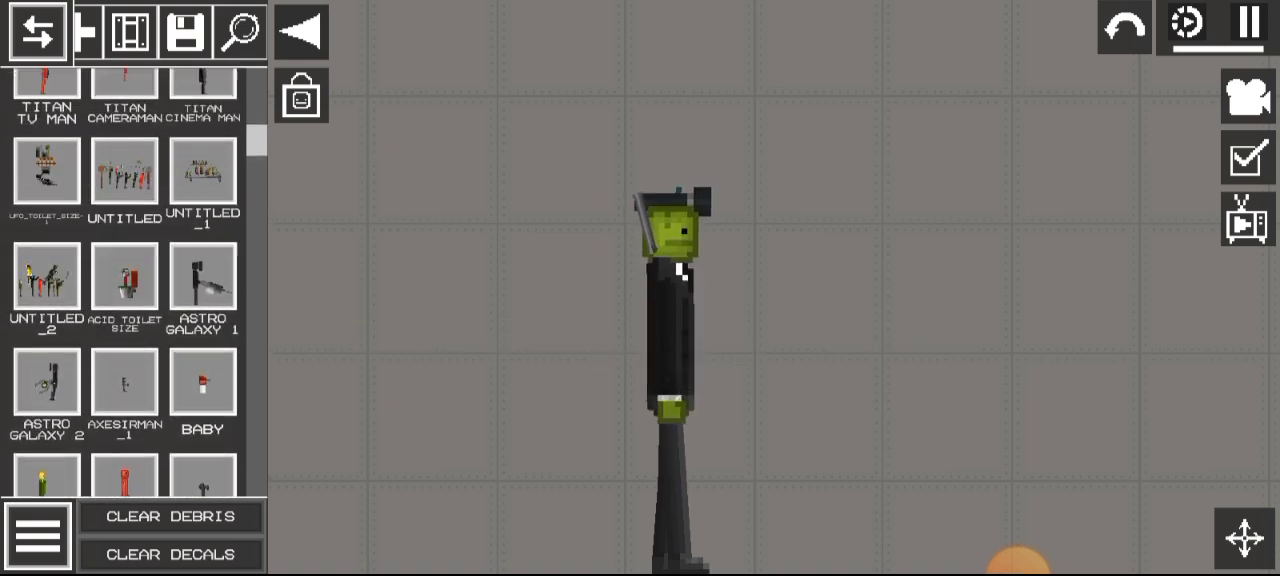
pyautogui.scroll(-3)
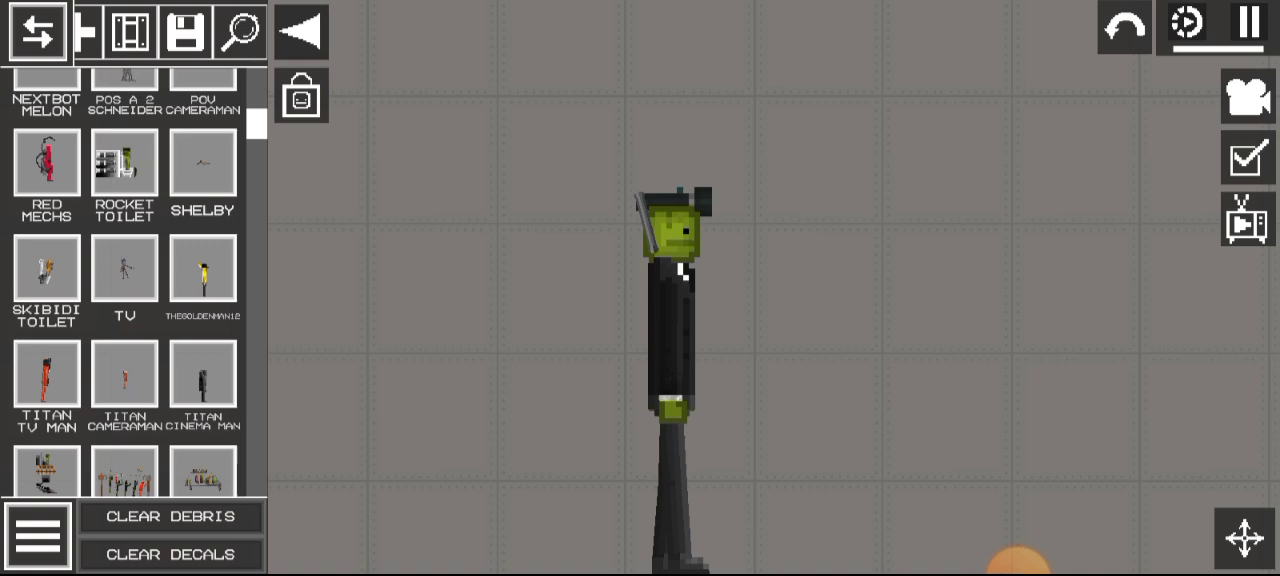
pyautogui.scroll(-3)
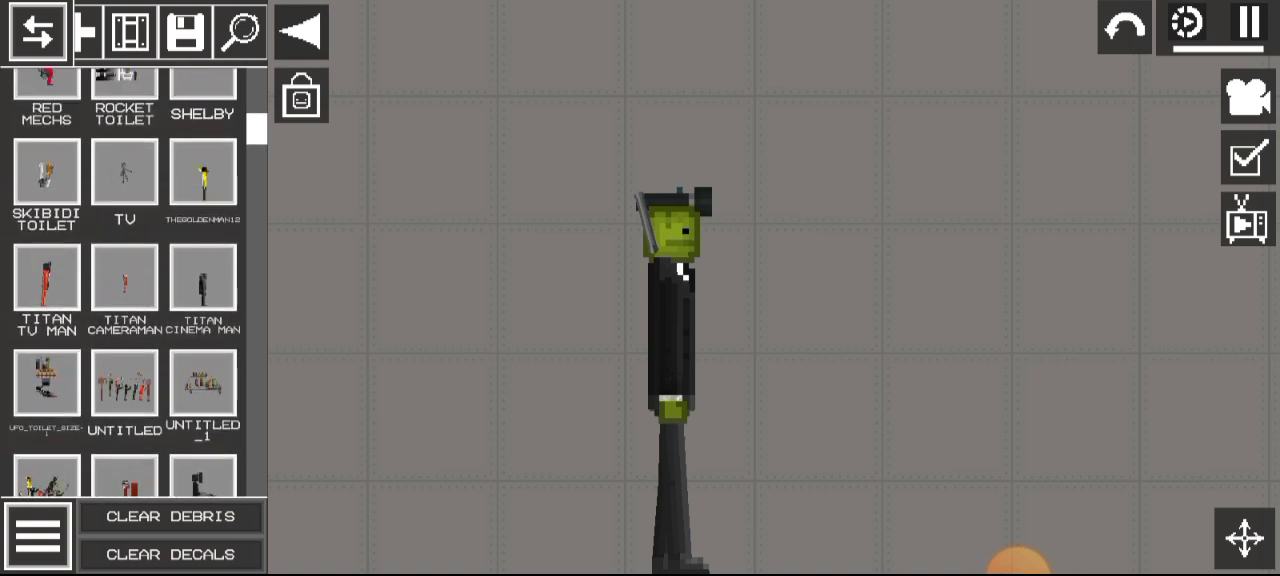
pyautogui.scroll(-3)
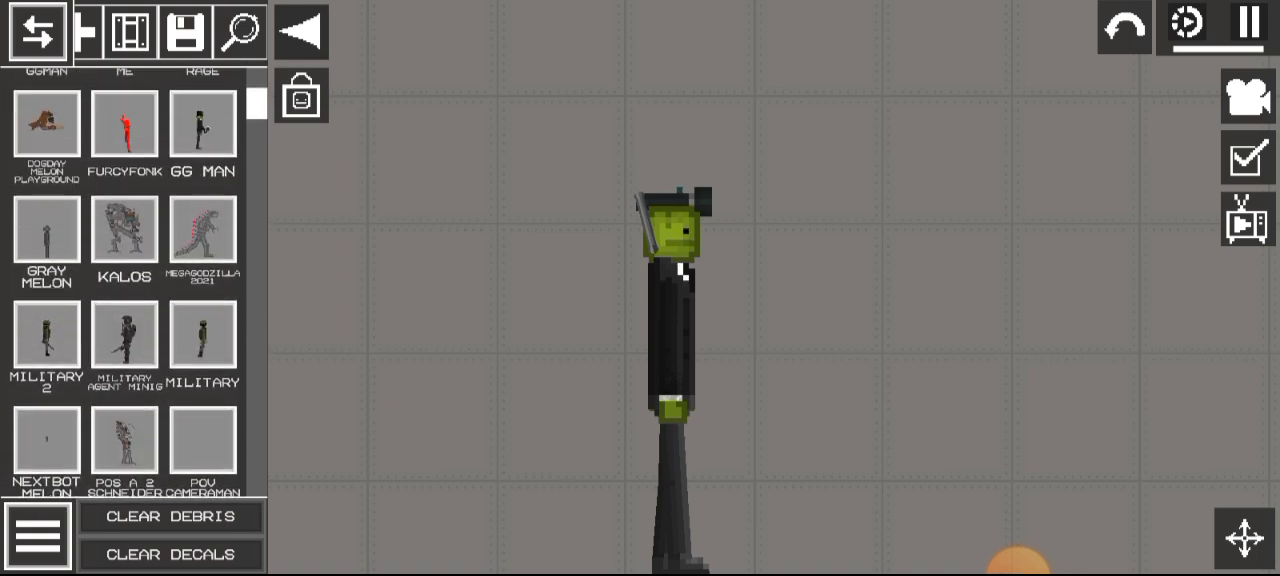
pyautogui.scroll(-3)
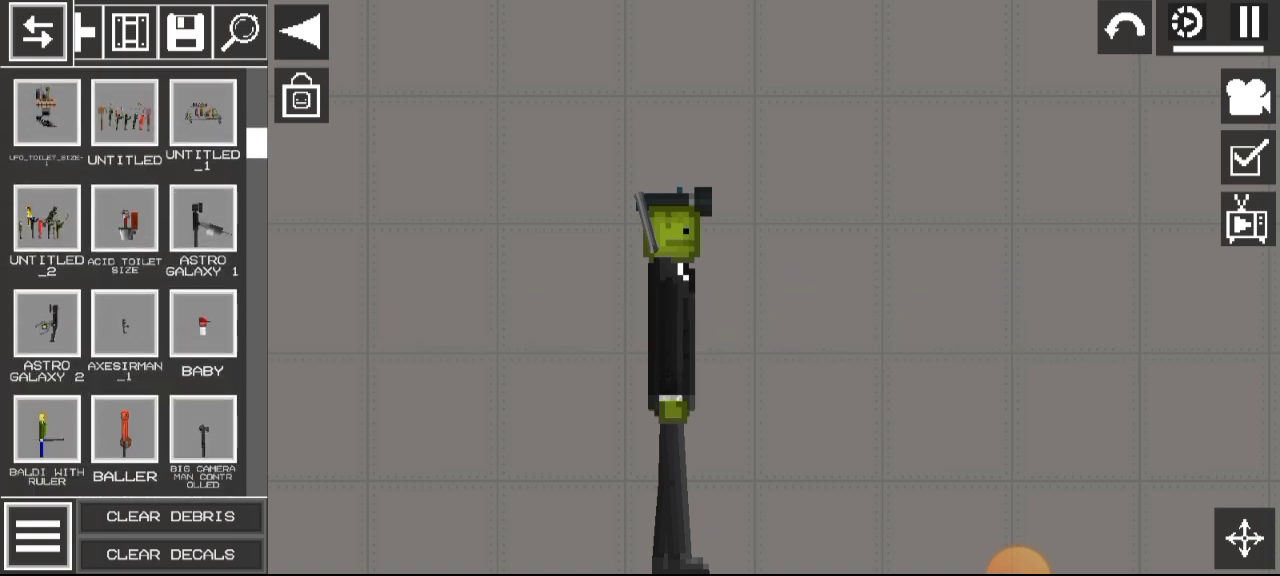
pyautogui.scroll(-3)
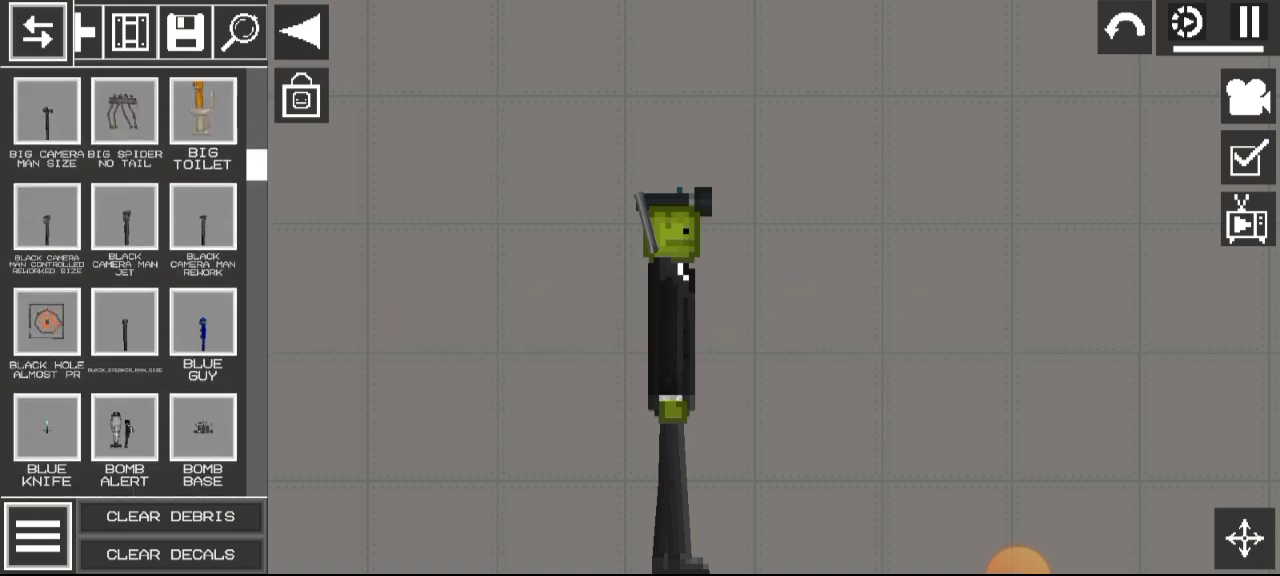
pyautogui.scroll(-3)
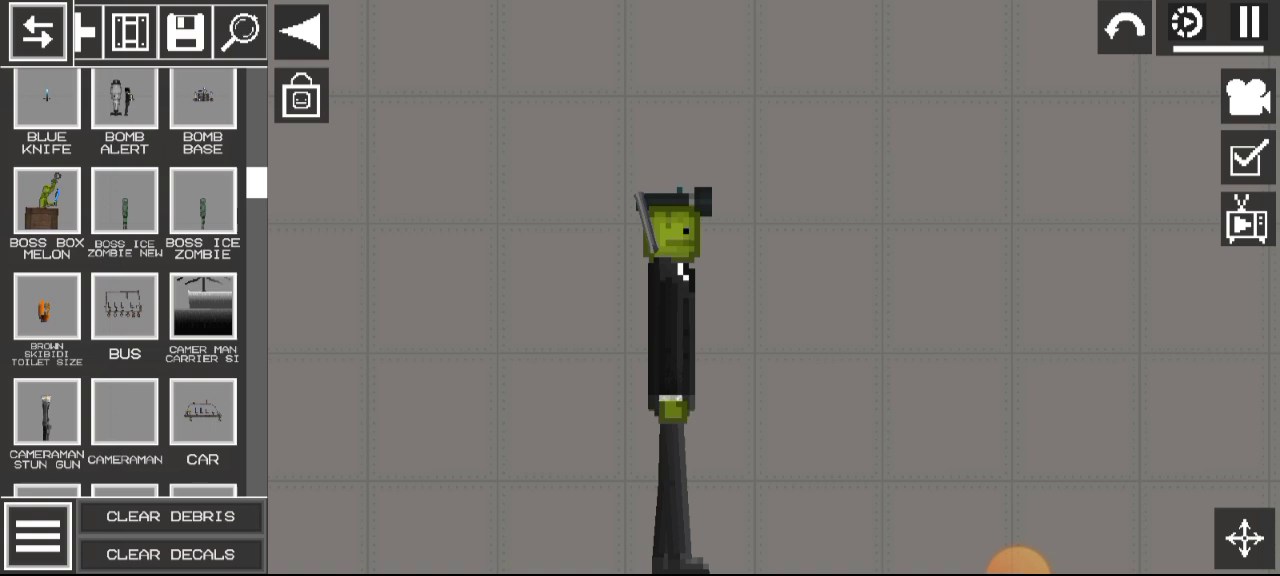
pyautogui.scroll(-3)
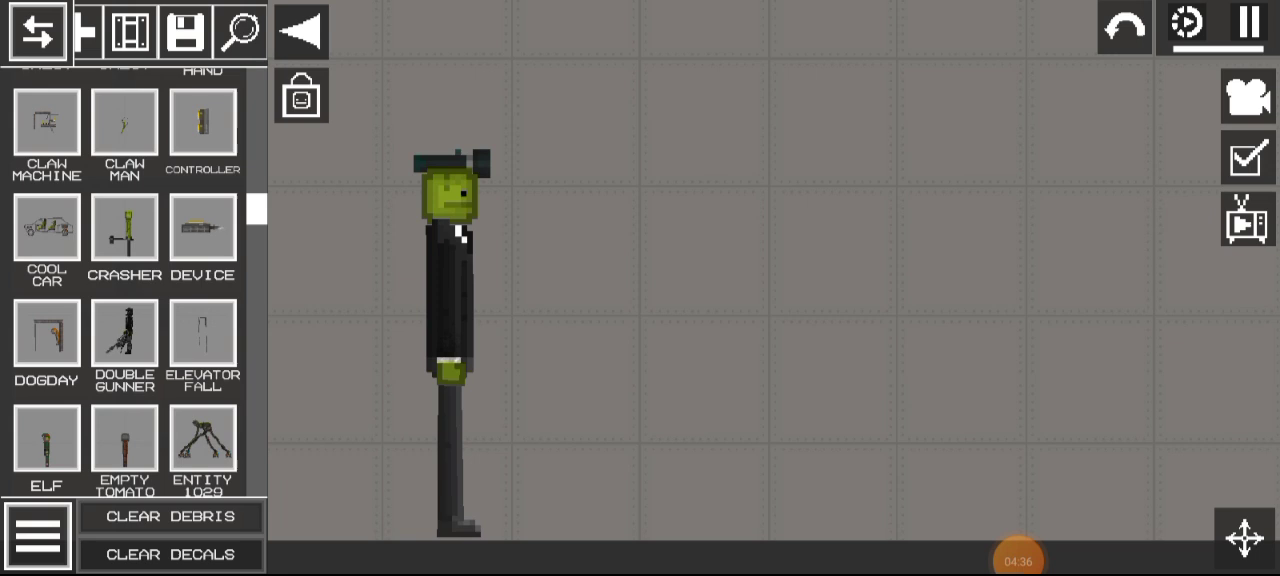
# - Select the next saved entry in the Cool Car to Entity range
pyautogui.click(124, 230)
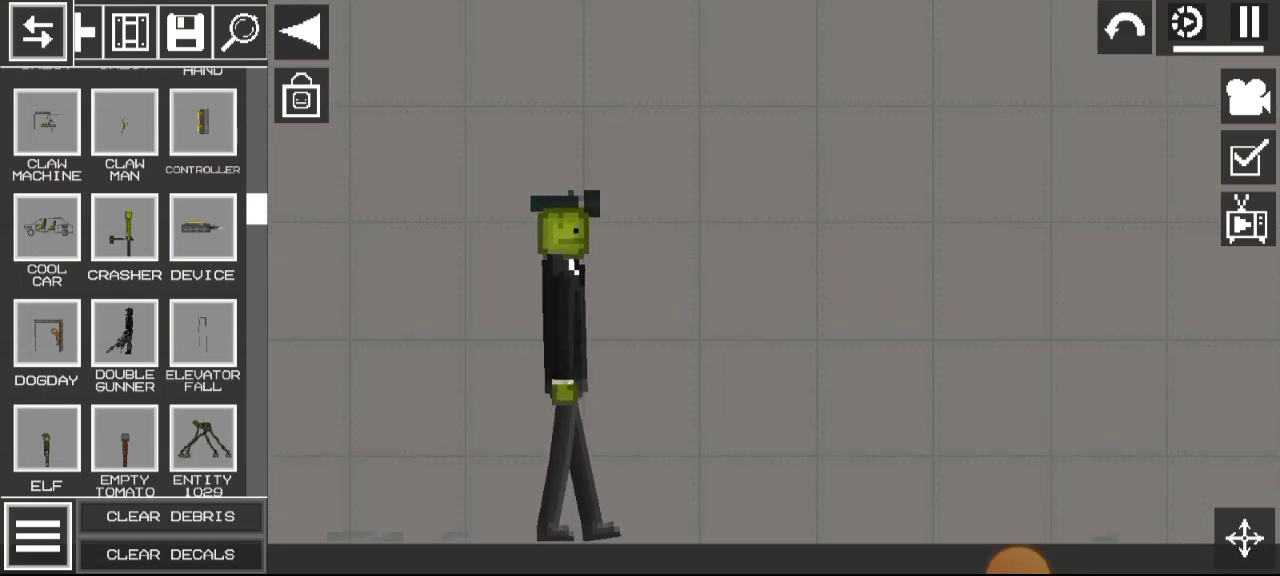
# - Remove everything from the map with YES confirmation, then hide the saves panel
pyautogui.click(300, 96)
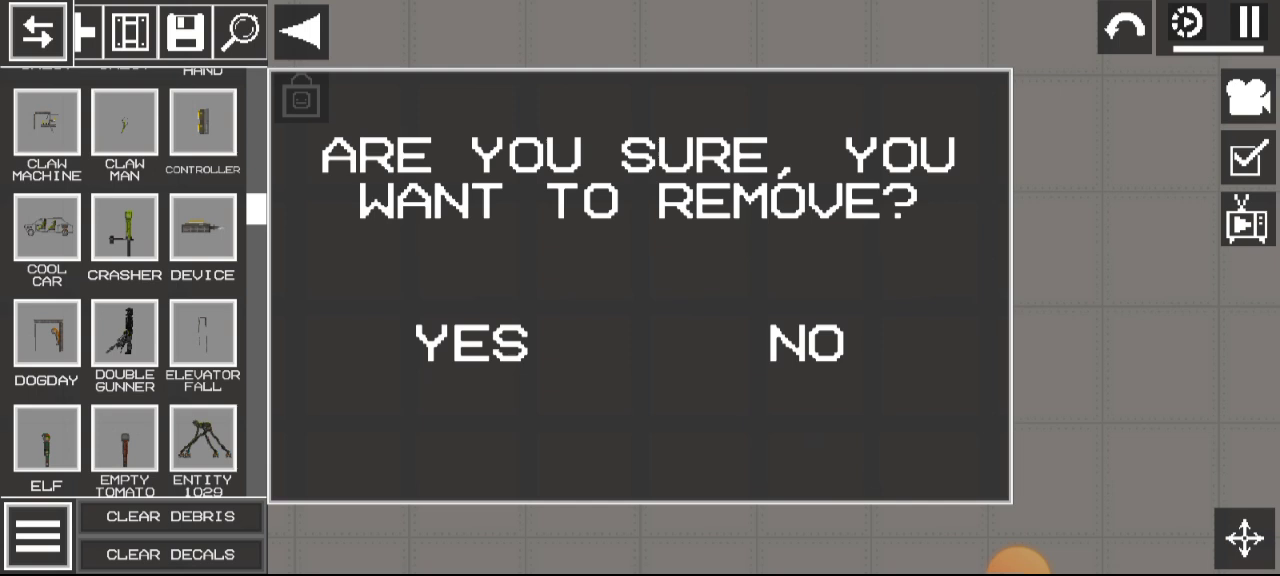
pyautogui.click(472, 344)
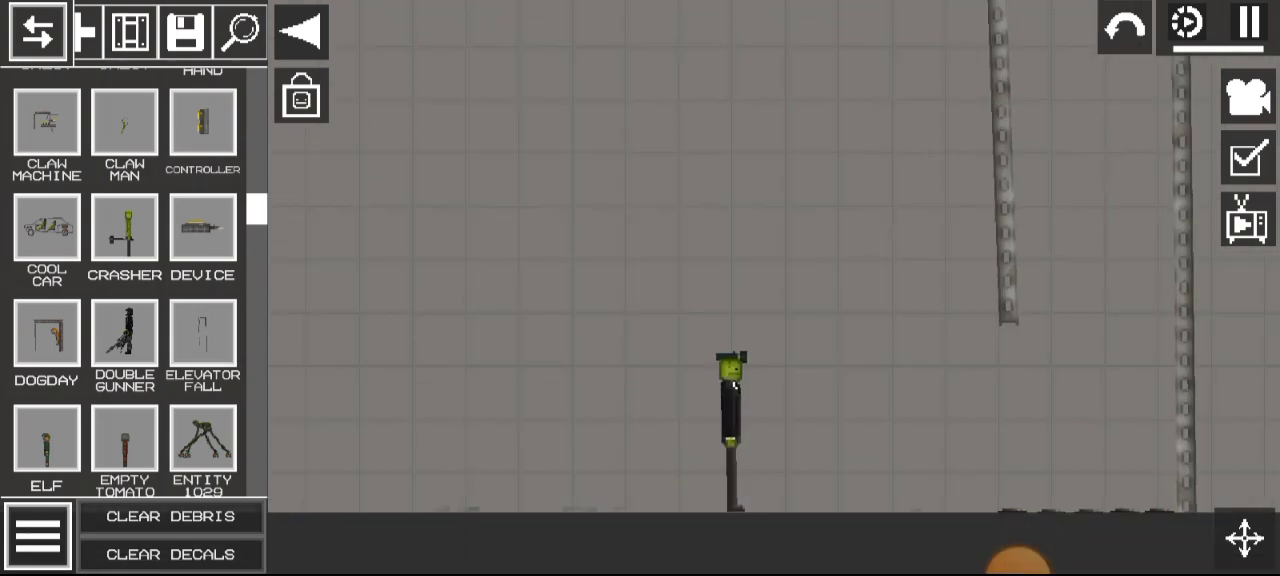
pyautogui.click(1248, 24)
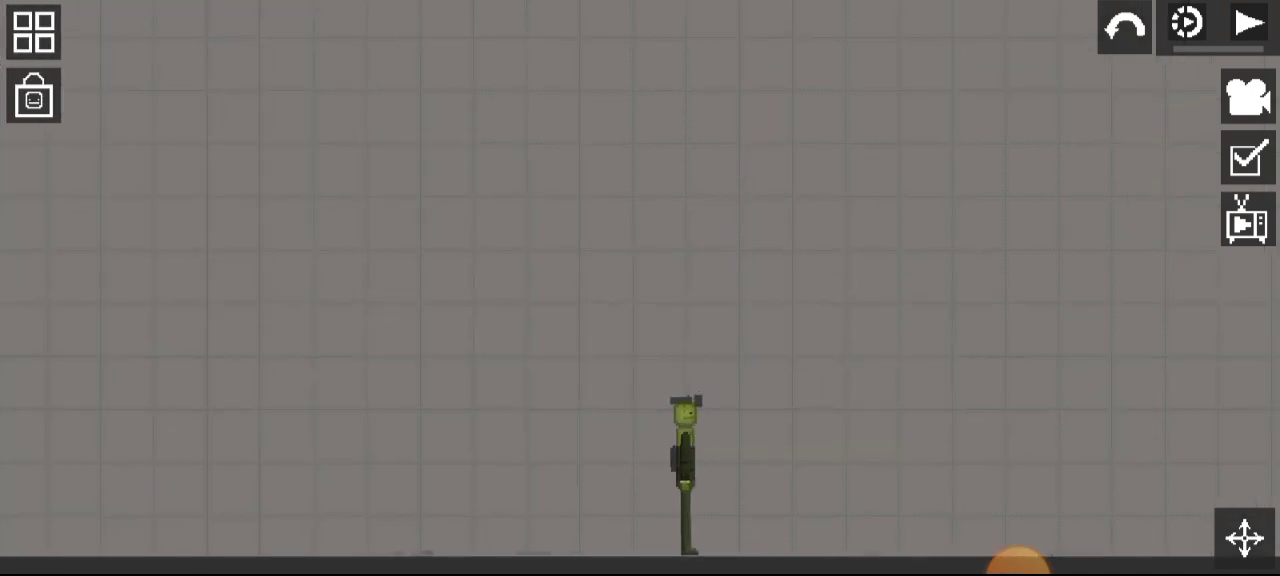
# - Reopen the saves panel, scroll to the bottom and try another save, scorching the floor
pyautogui.click(32, 32)
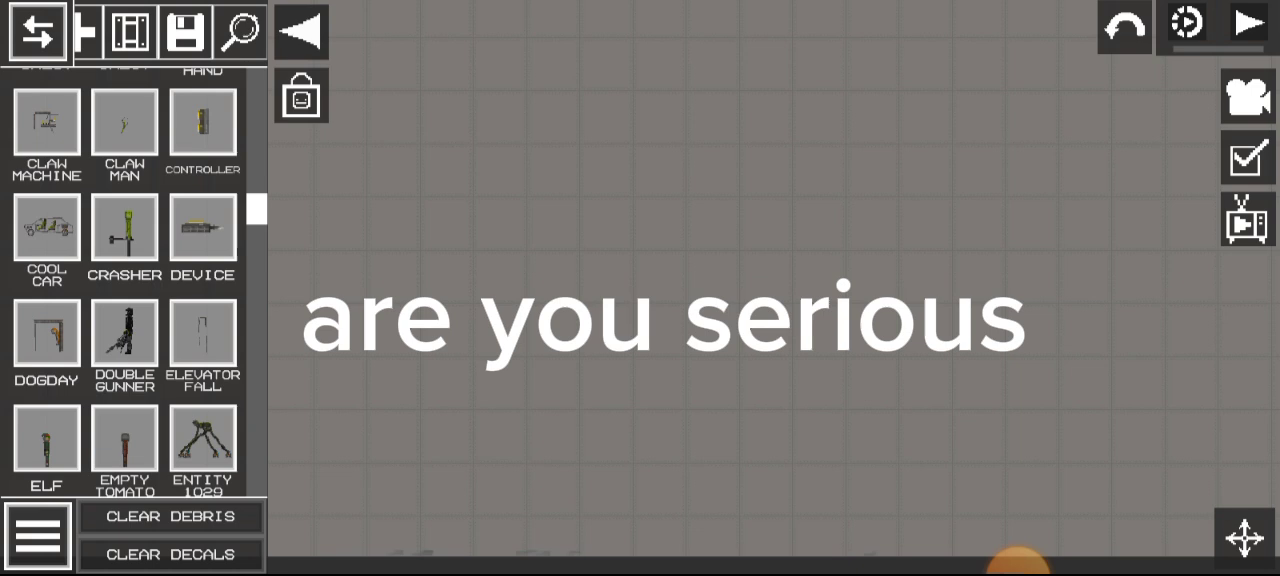
pyautogui.click(240, 32)
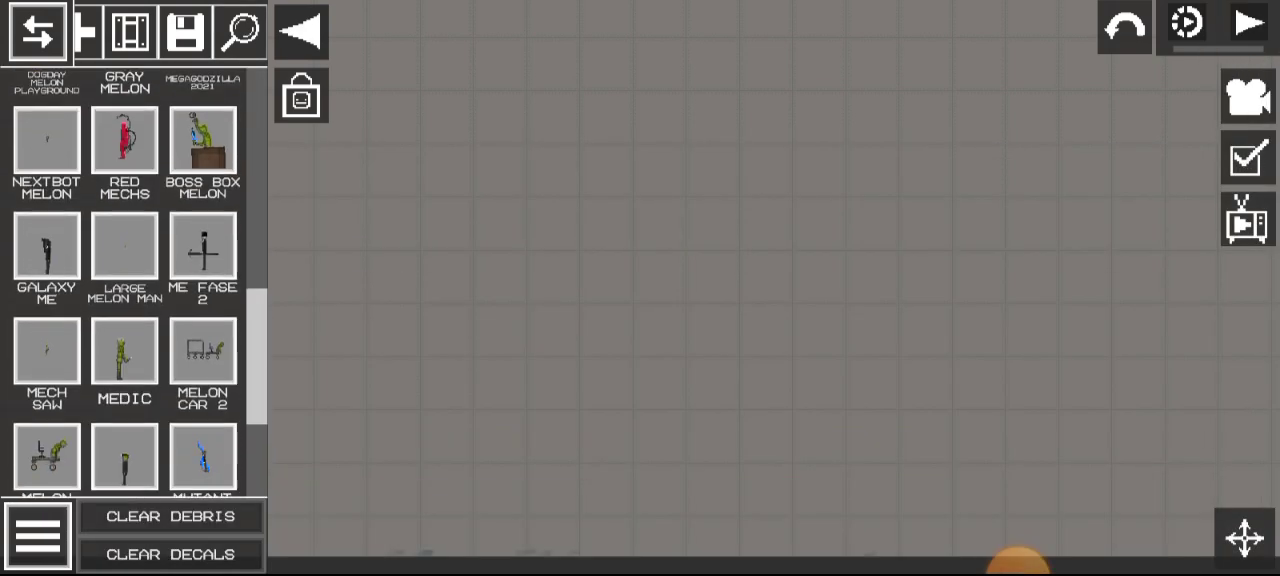
pyautogui.scroll(-3)
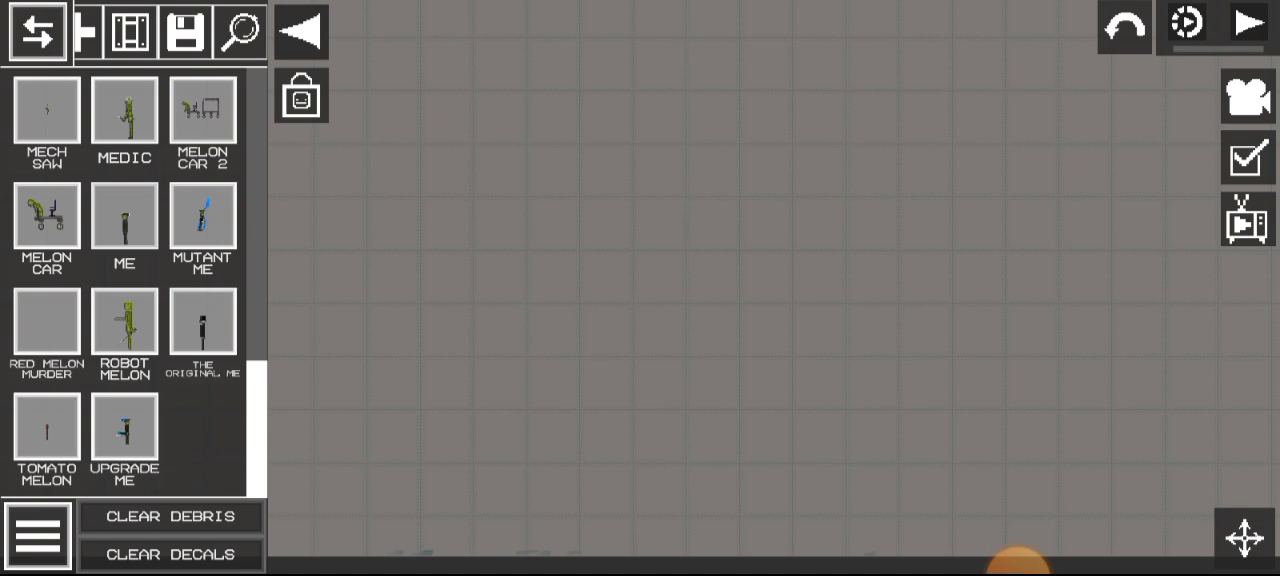
pyautogui.click(1248, 24)
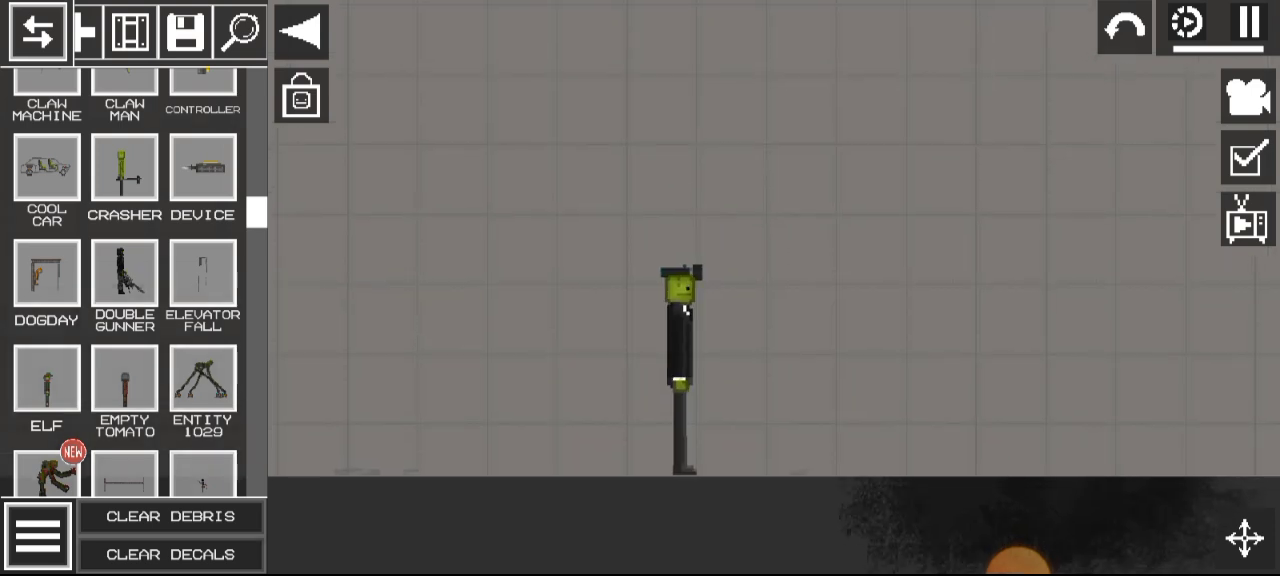
# - Clear the floor decals, spawn the many-legged spider and other saves, leaving the melon atop a railing
pyautogui.click(170, 554)
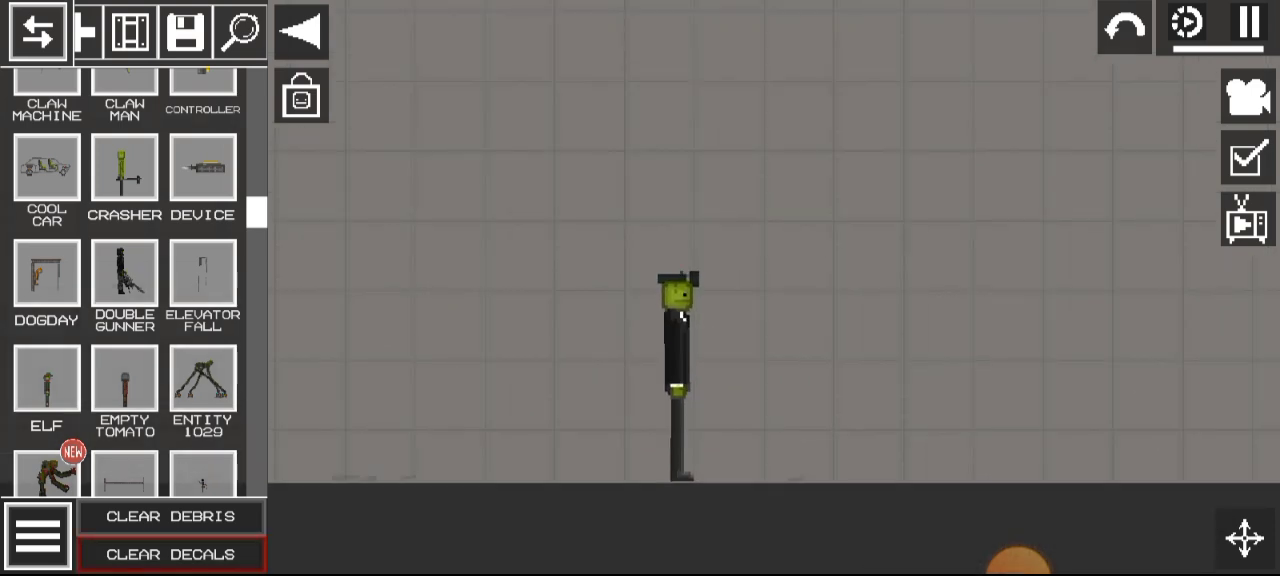
pyautogui.click(124, 380)
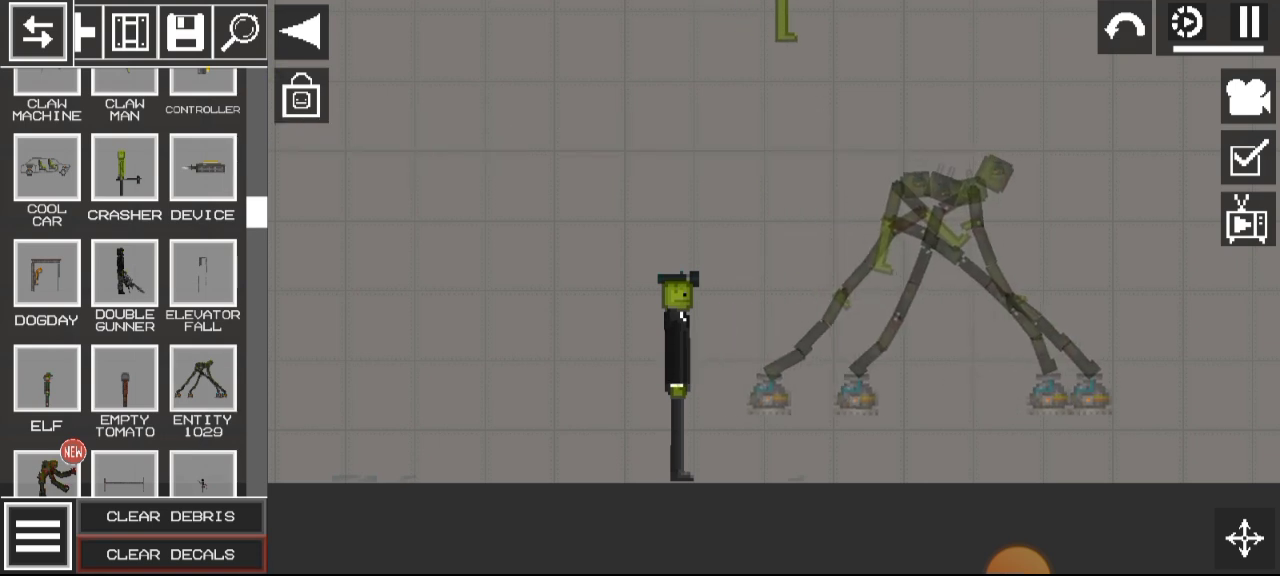
pyautogui.click(200, 380)
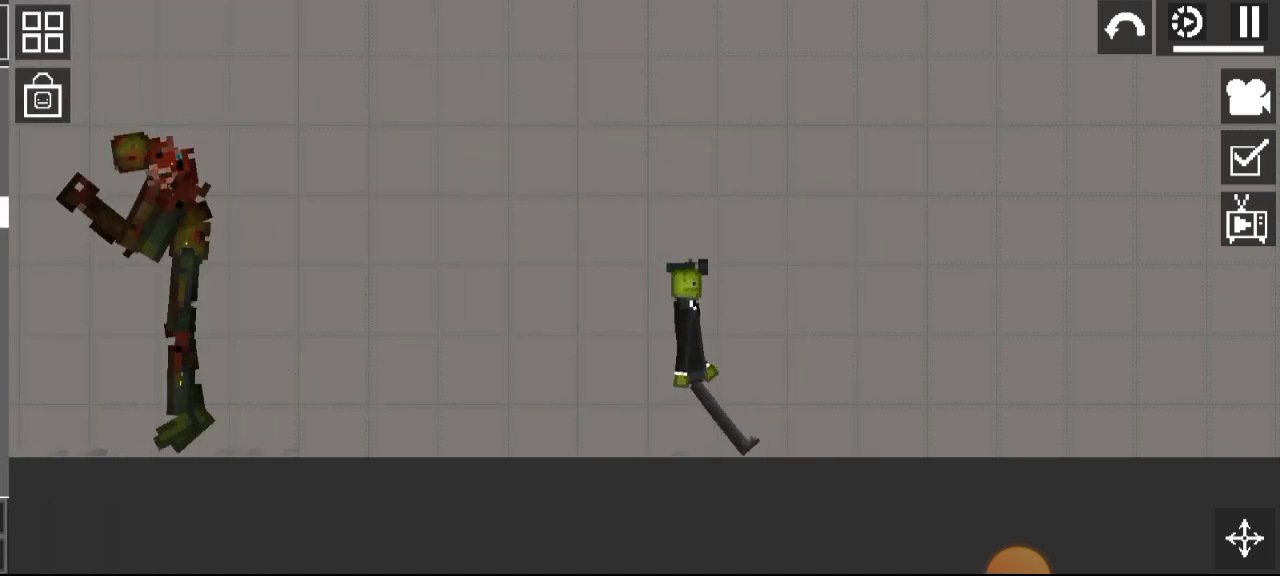
pyautogui.click(40, 32)
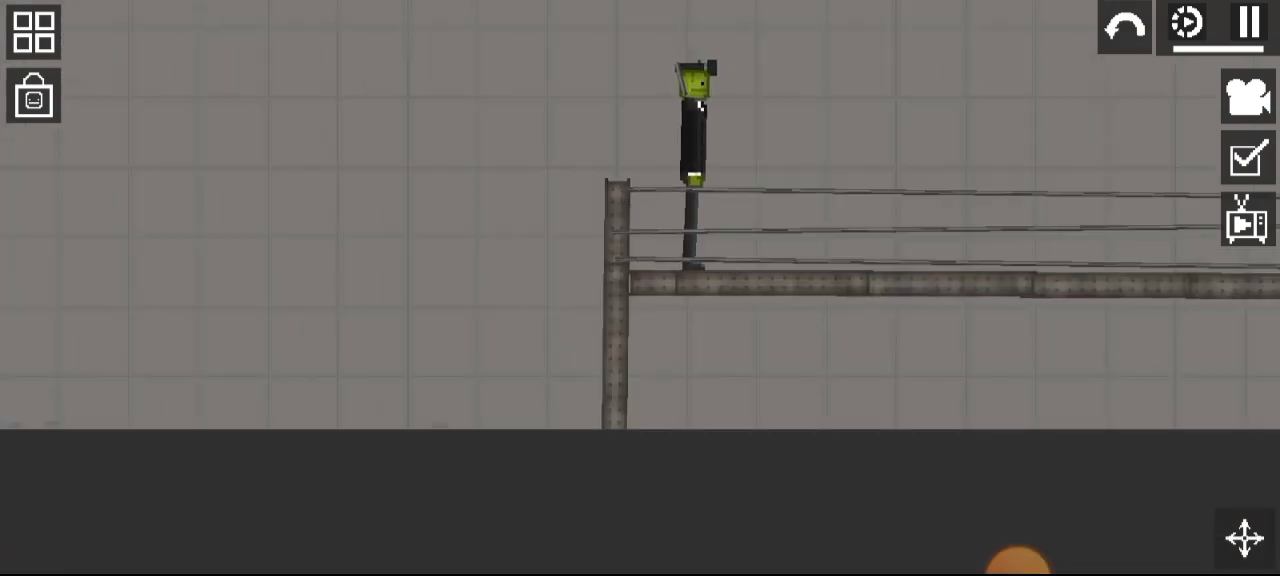
# - Clear the railing and reopen the saves panel at the F entries
pyautogui.click(32, 32)
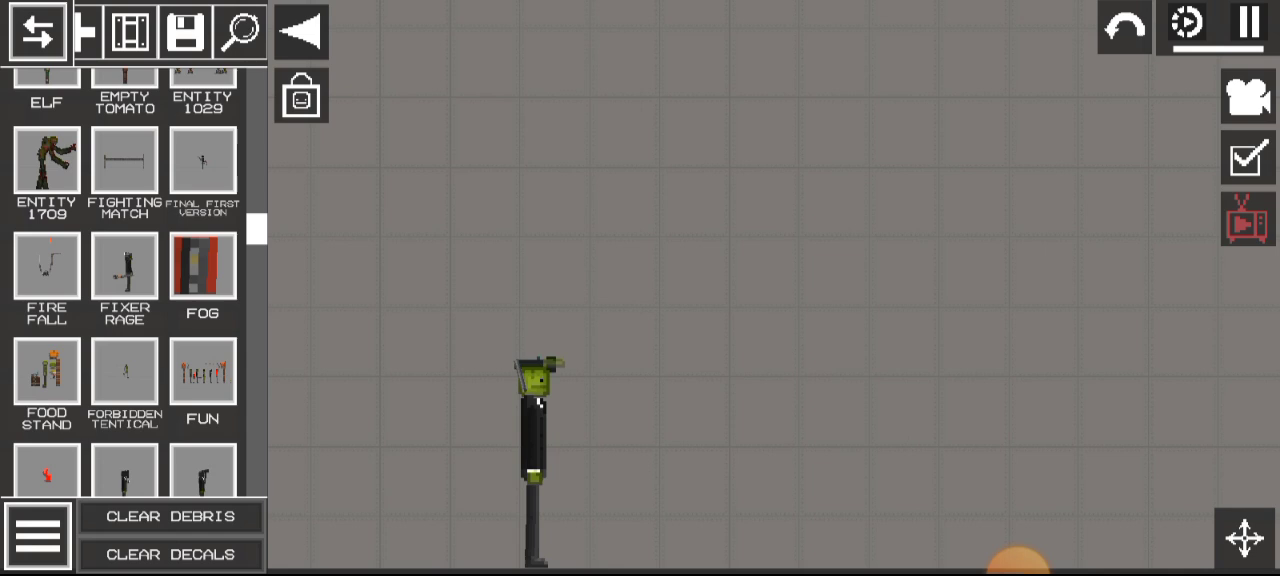
pyautogui.click(124, 374)
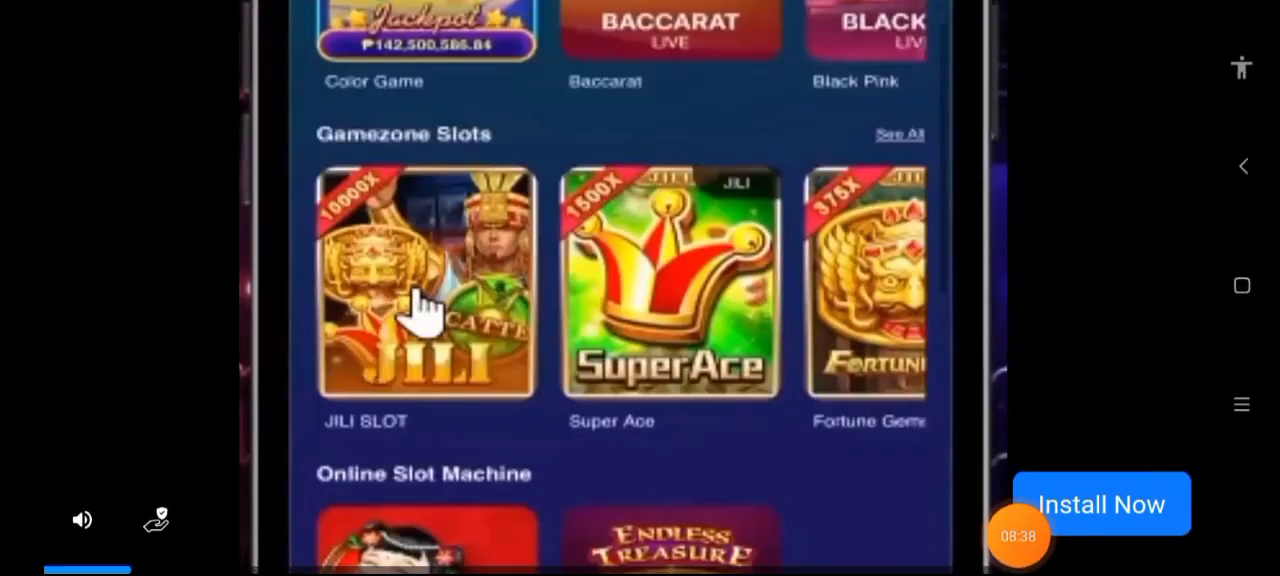
# - Dismiss the casino advertisement and return to the playground map
pyautogui.click(428, 284)
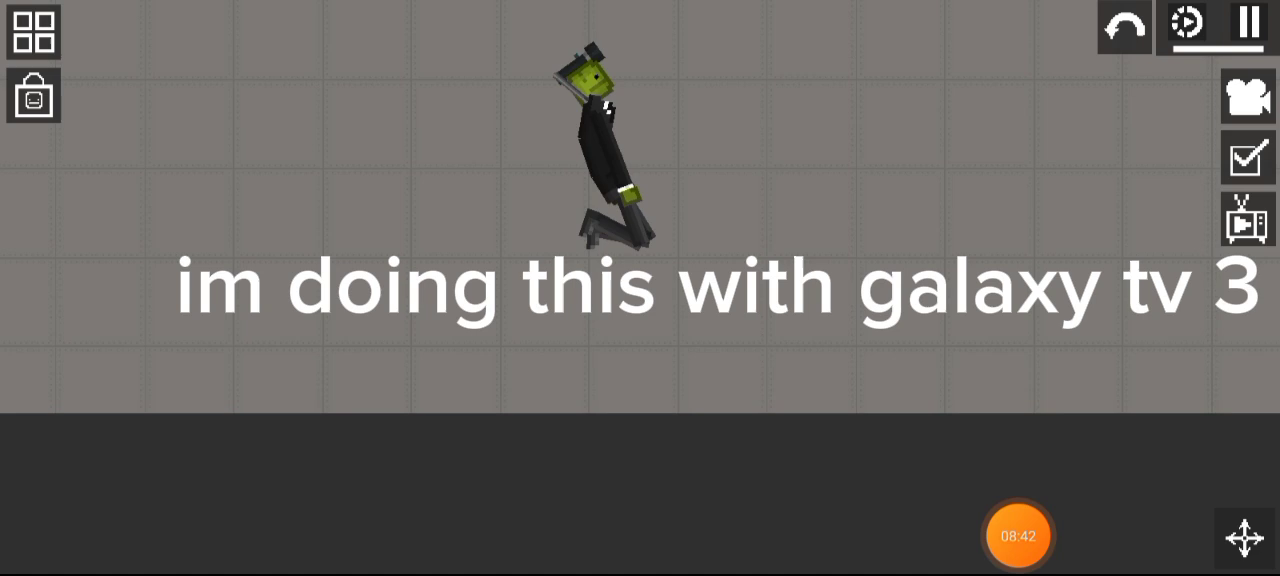
# - Spawn Galaxy TV 3 beside the suited melon, then reopen the saves list and scroll to the G entries
pyautogui.click(1016, 534)
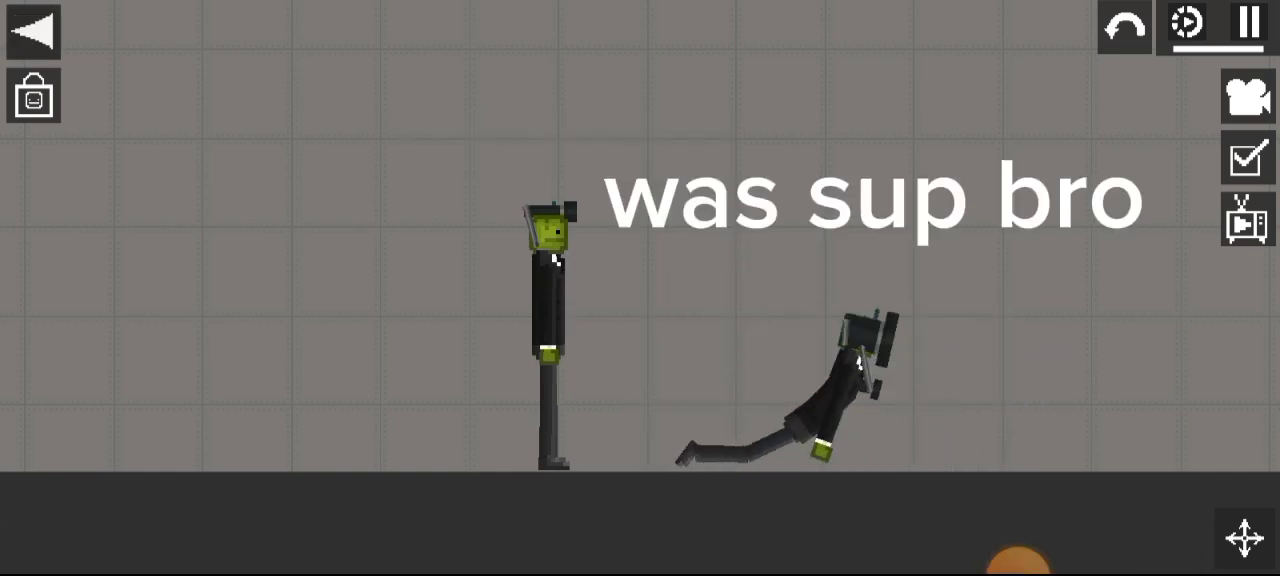
pyautogui.click(32, 32)
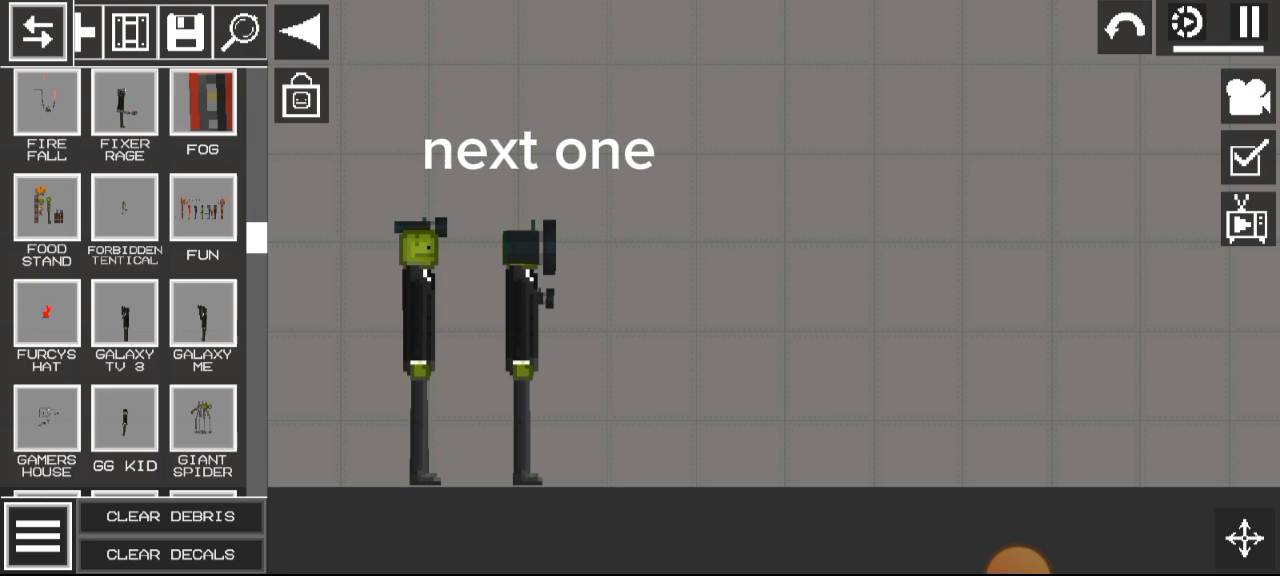
pyautogui.scroll(-3)
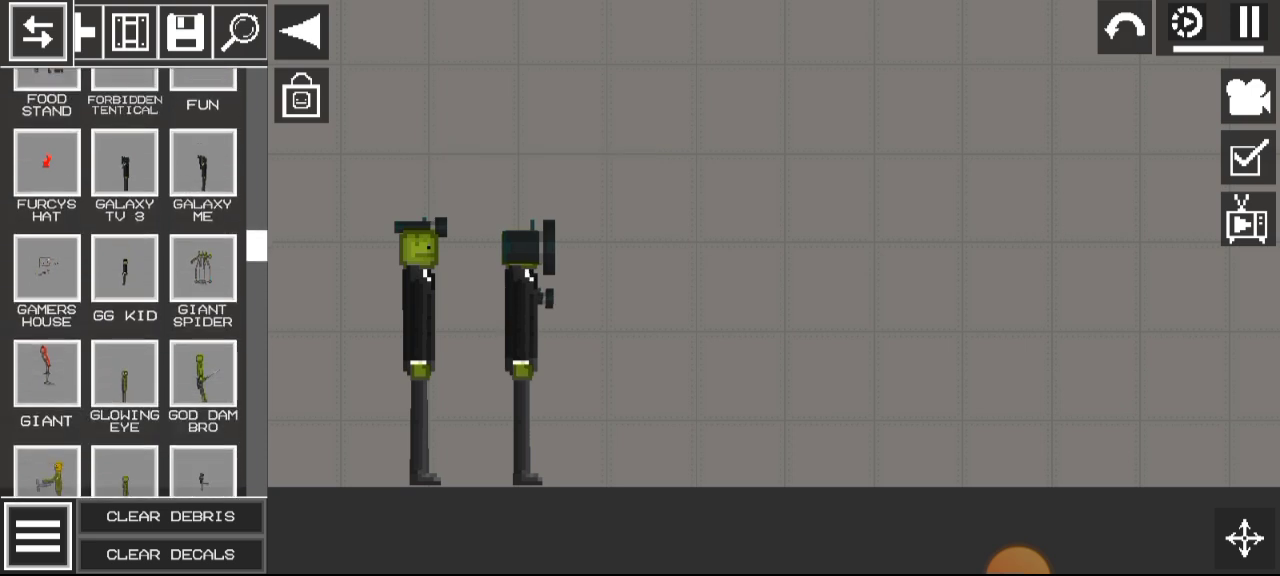
pyautogui.scroll(-3)
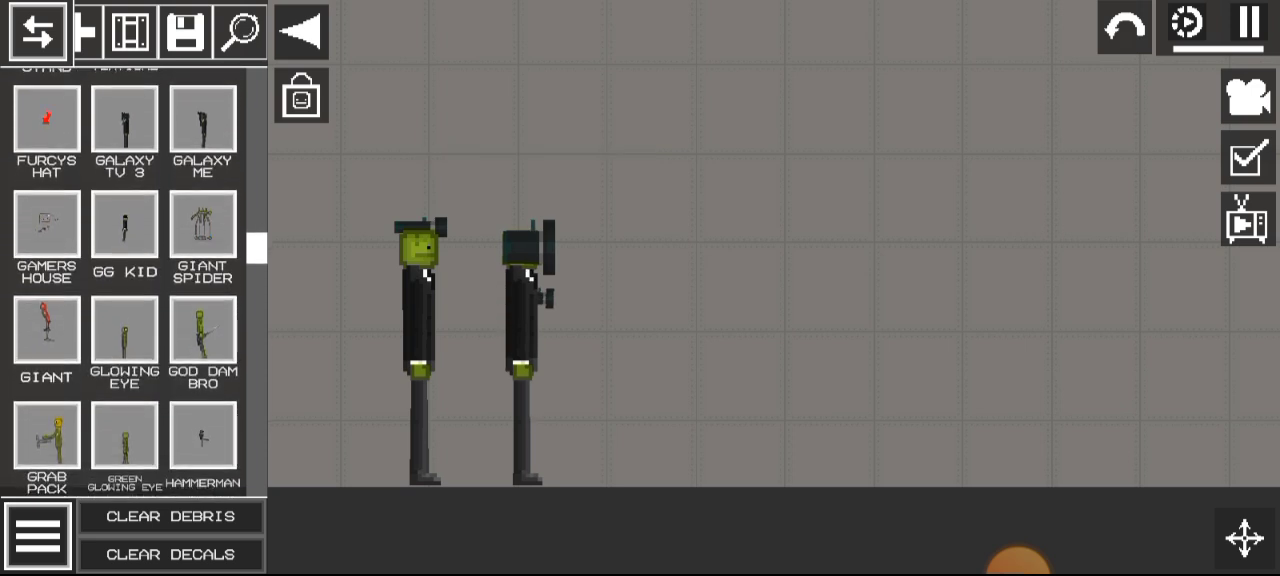